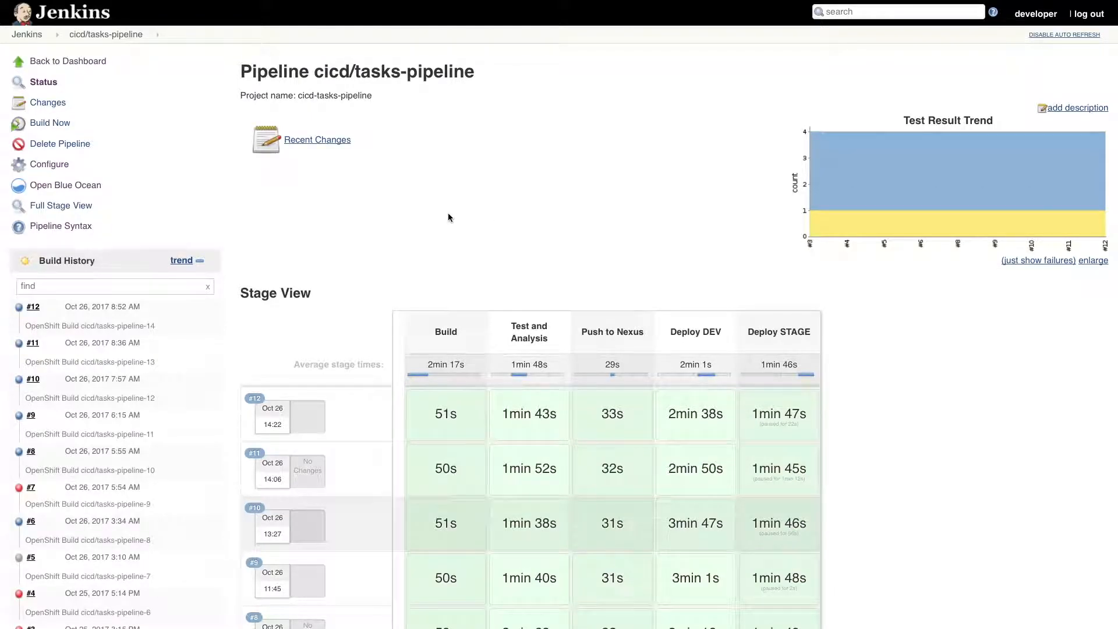
mouse_move(66, 184)
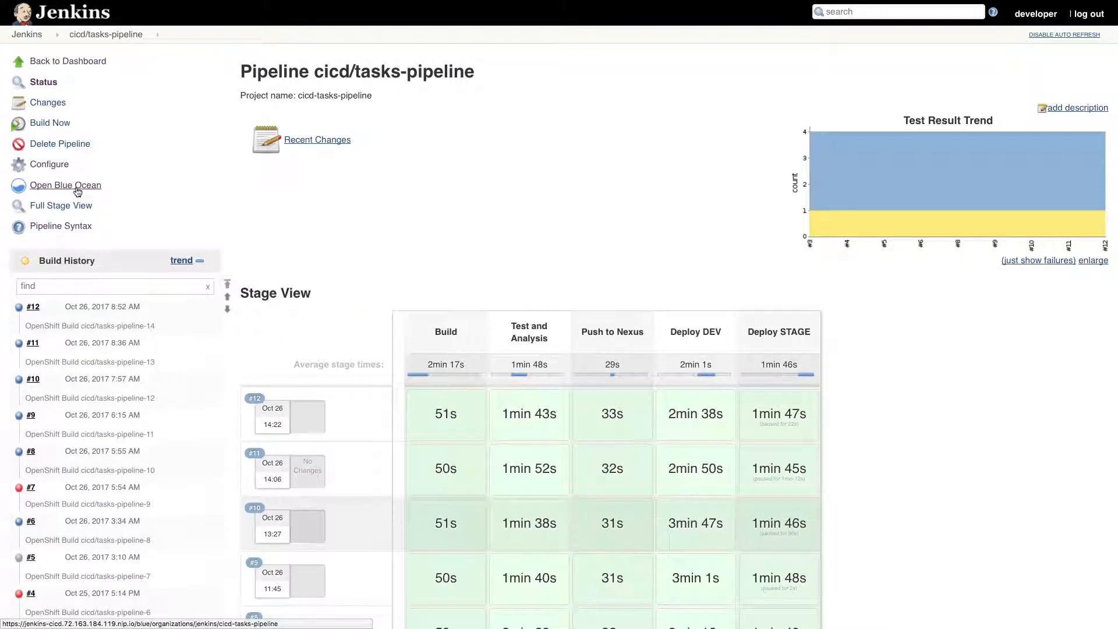
Review the previous run in Blue Ocean: Build, Static Analysis, Test, Push to Nexus, Deploy STAGE steps.
click(65, 185)
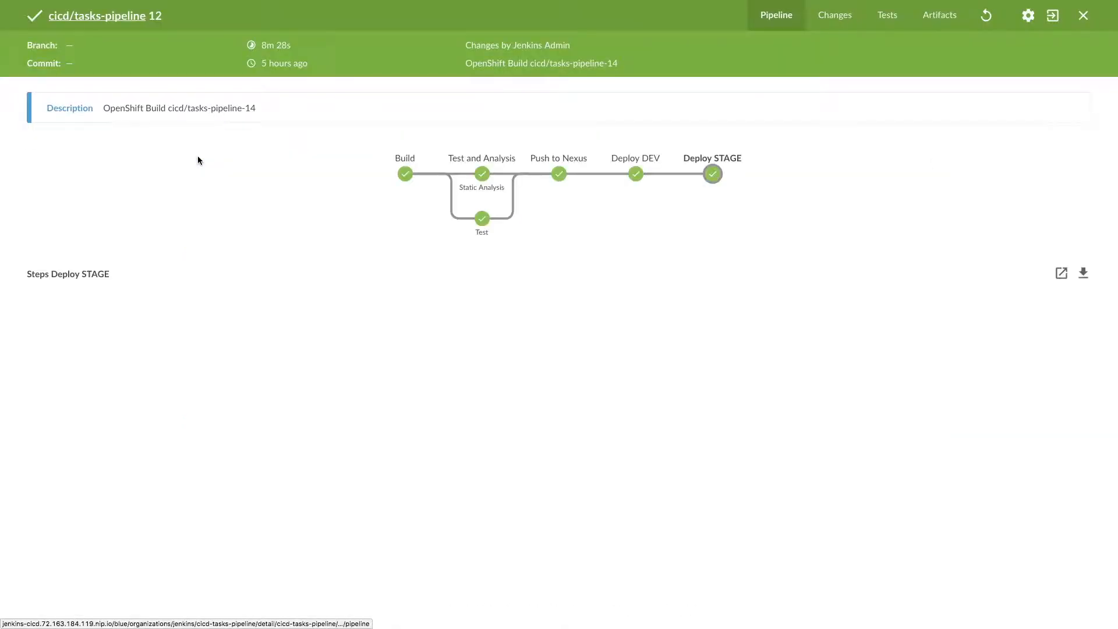
click(404, 173)
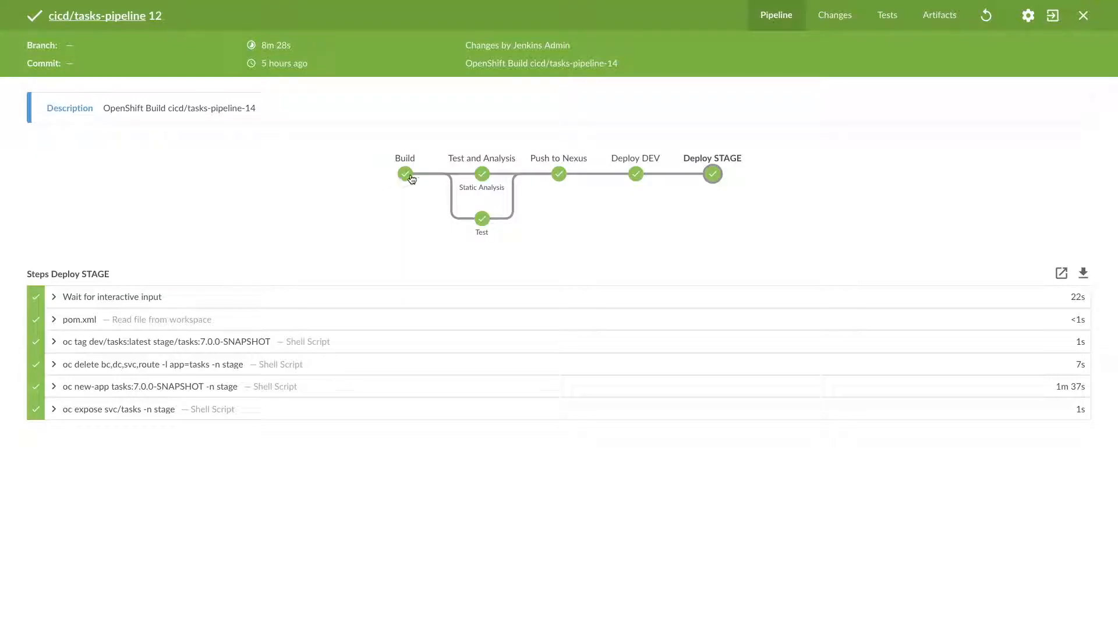
click(404, 173)
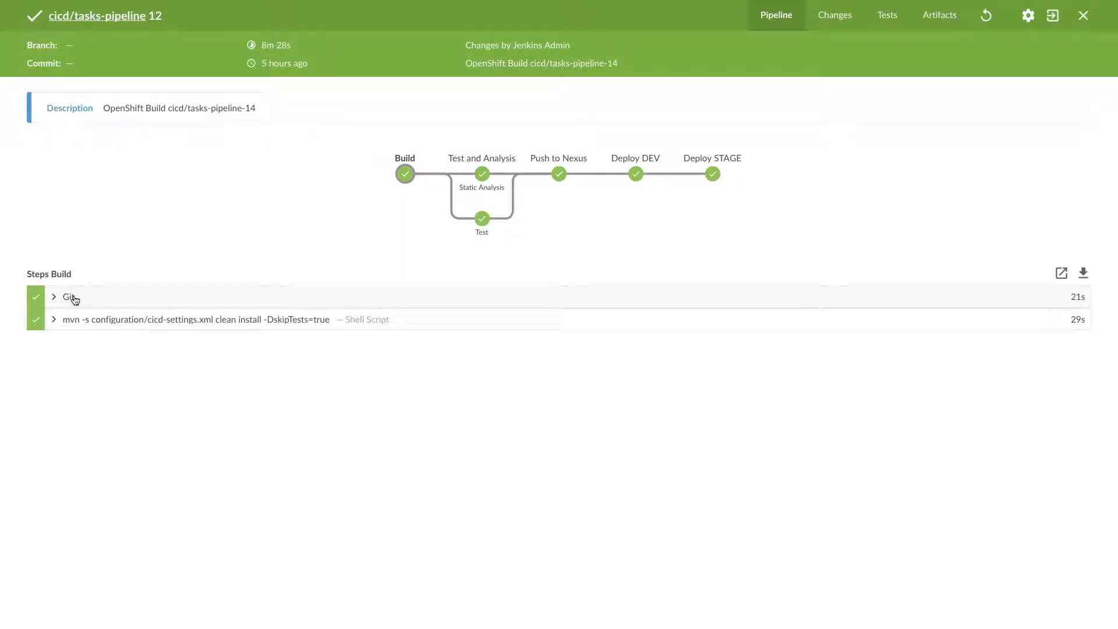
mouse_move(494, 218)
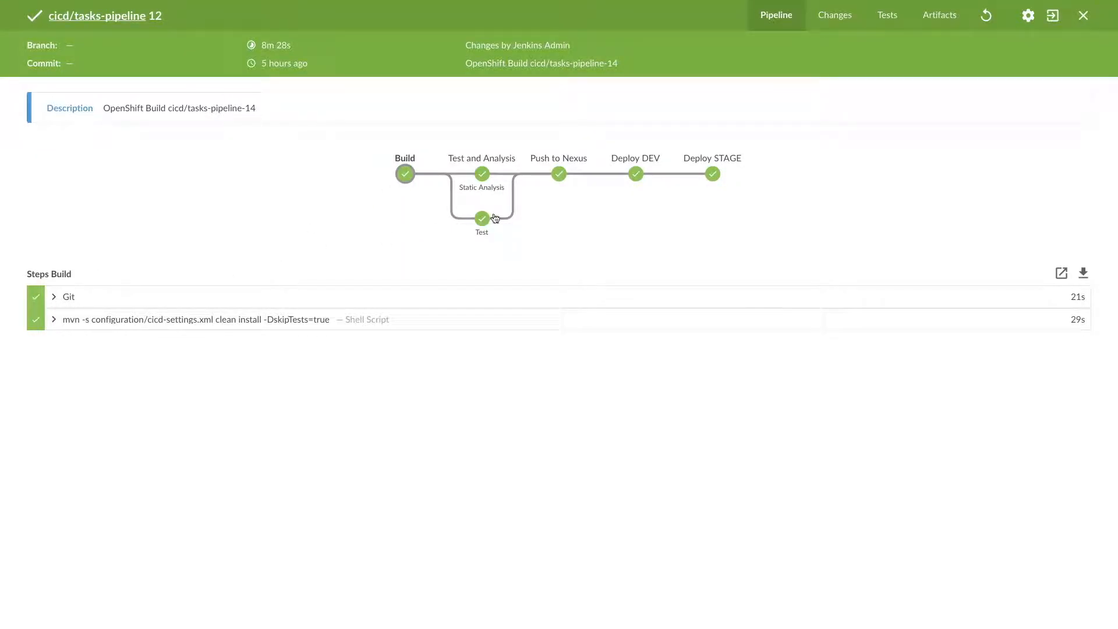
click(481, 174)
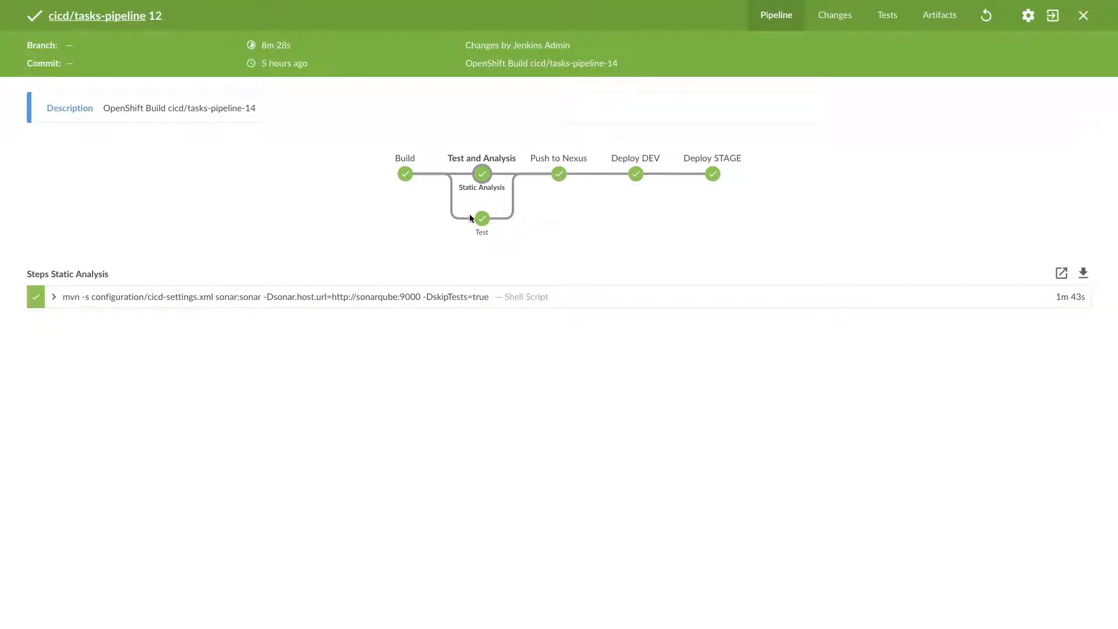
click(482, 219)
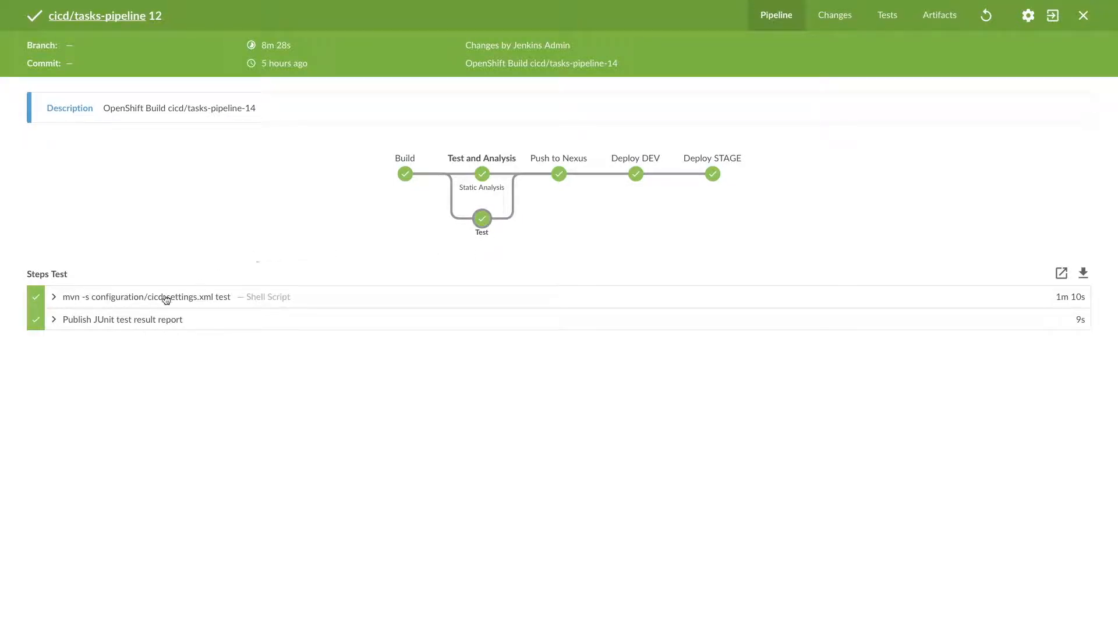
mouse_move(550, 226)
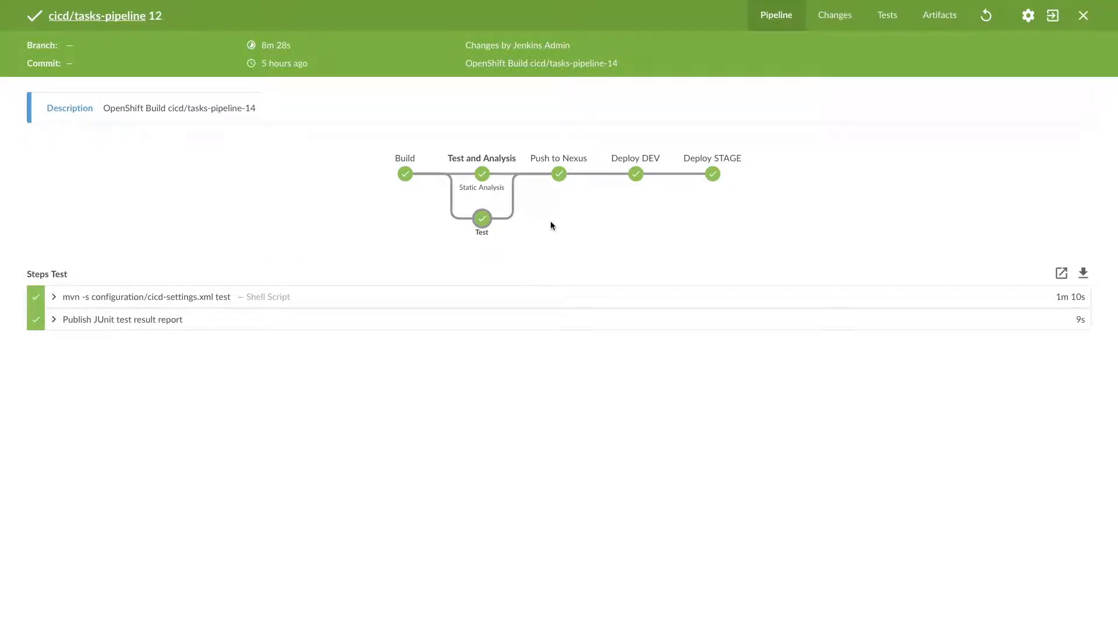
click(559, 174)
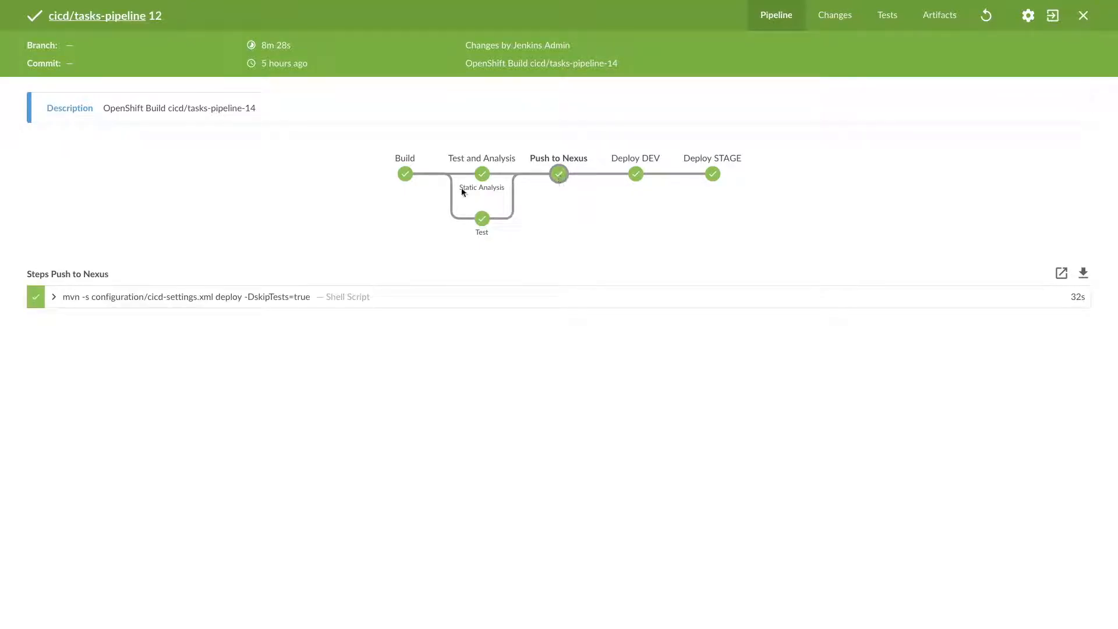
mouse_move(529, 242)
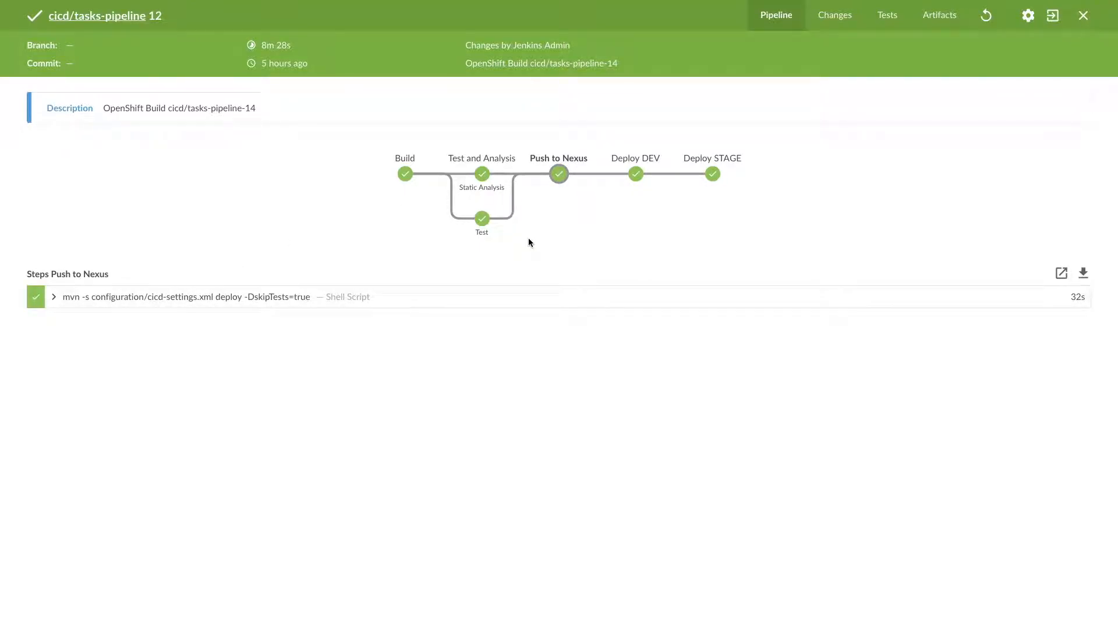
mouse_move(648, 194)
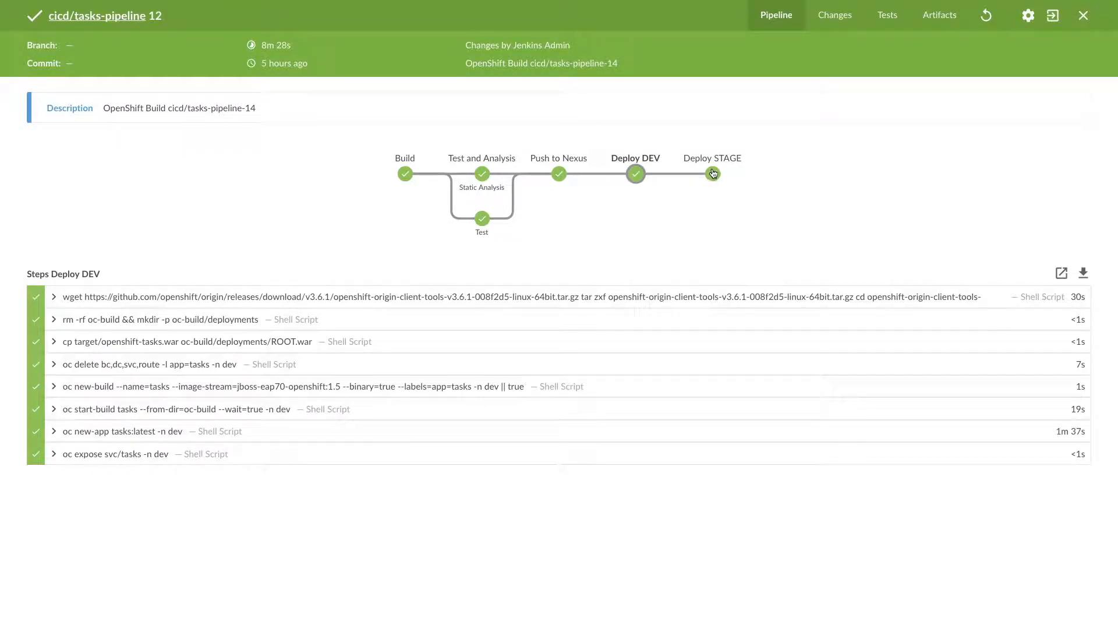
click(712, 174)
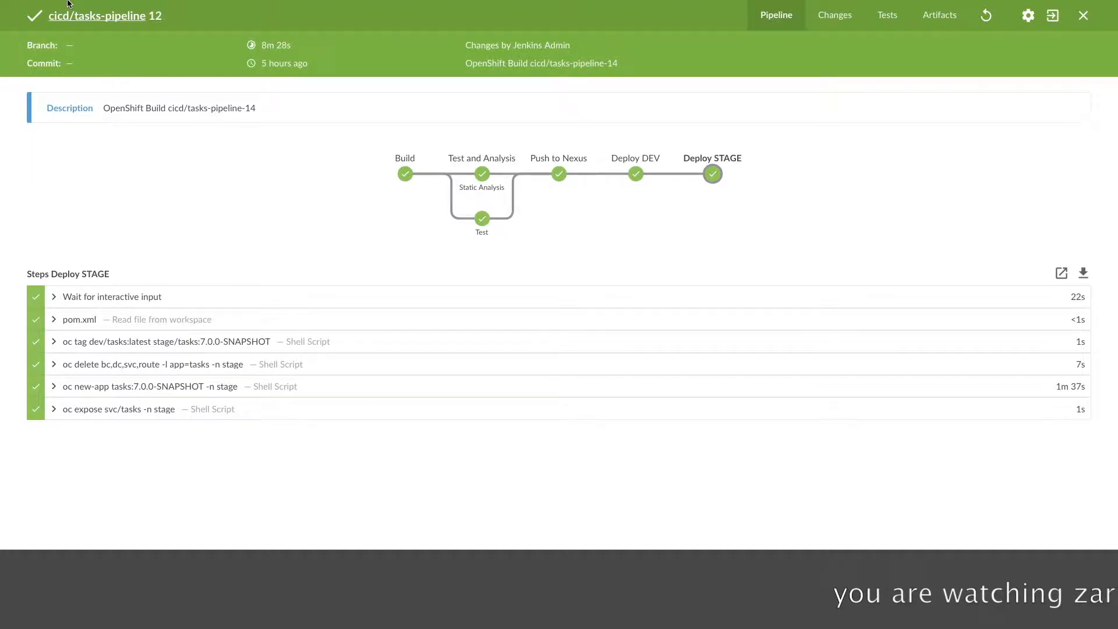
click(635, 173)
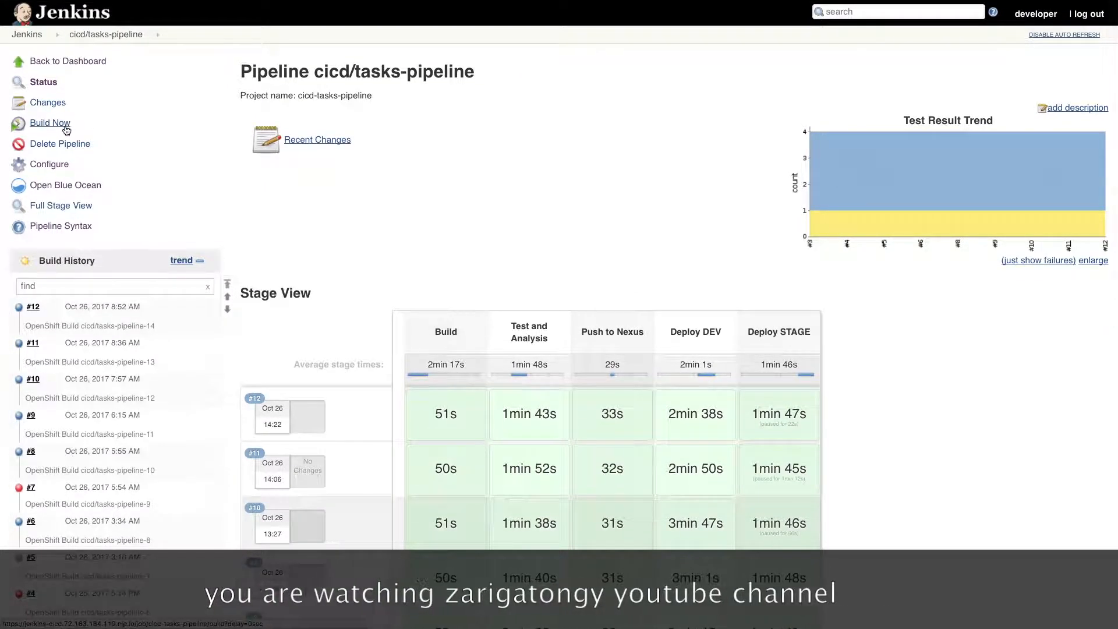
Start build #13 of tasks-pipeline and open Blue Ocean in a new browser tab.
click(50, 122)
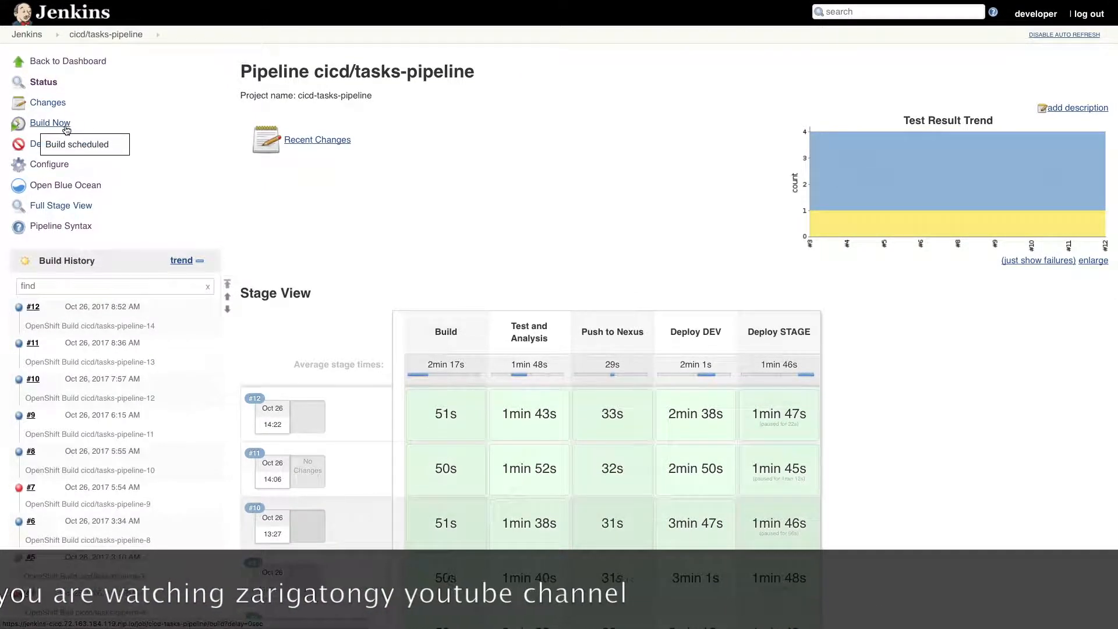
click(50, 123)
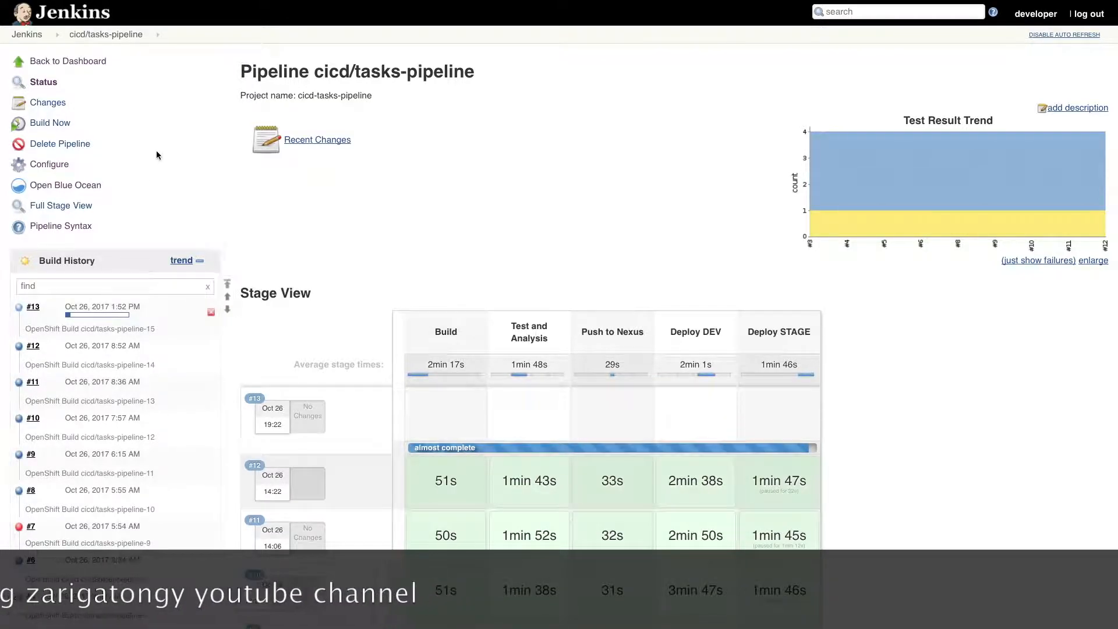
mouse_move(65, 185)
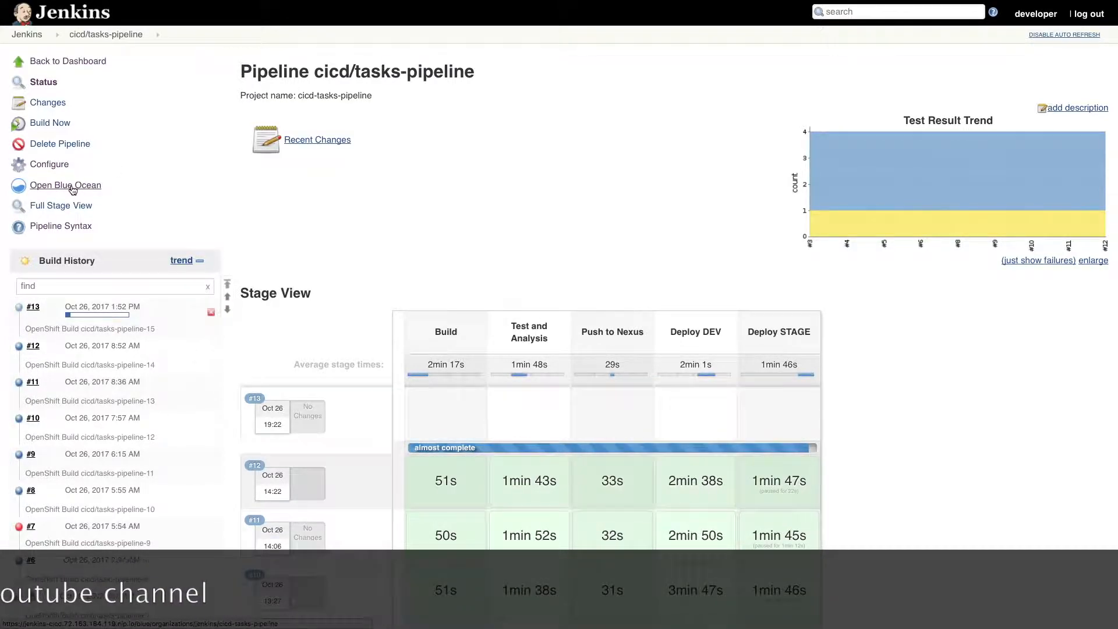
right_click(64, 185)
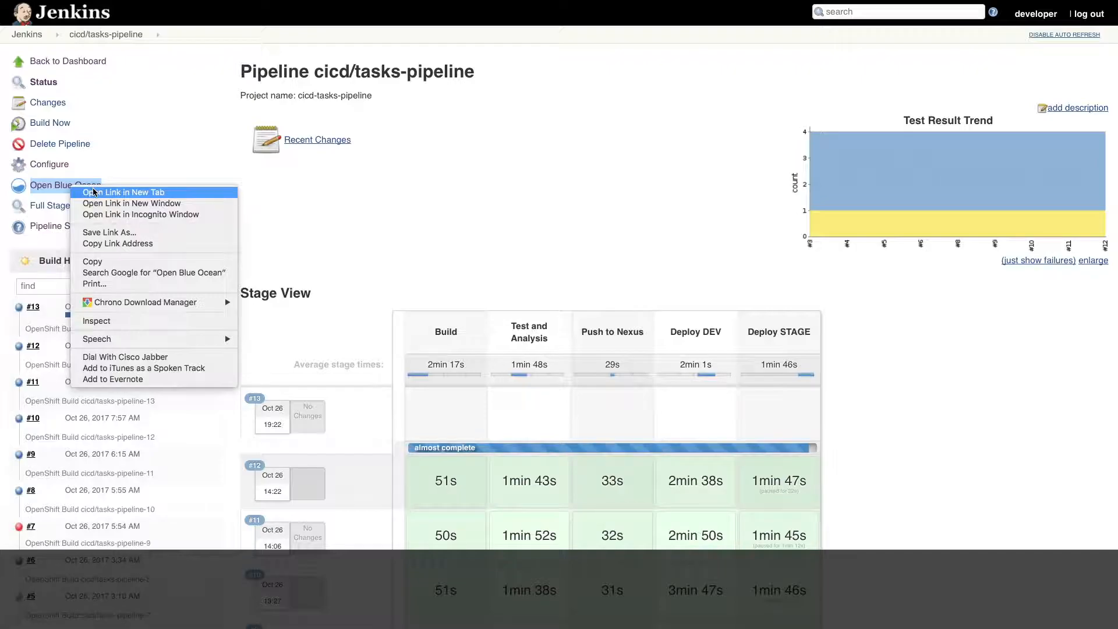
click(126, 192)
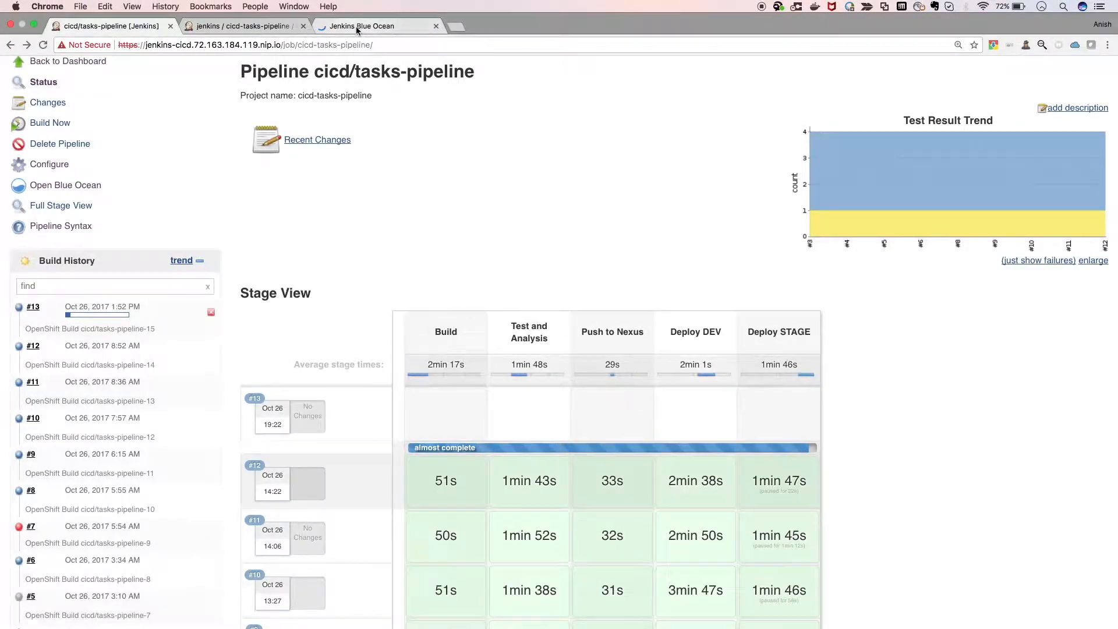
In the Blue Ocean tab, inspect the Git step output, Build stage and Static Analysis log.
click(362, 26)
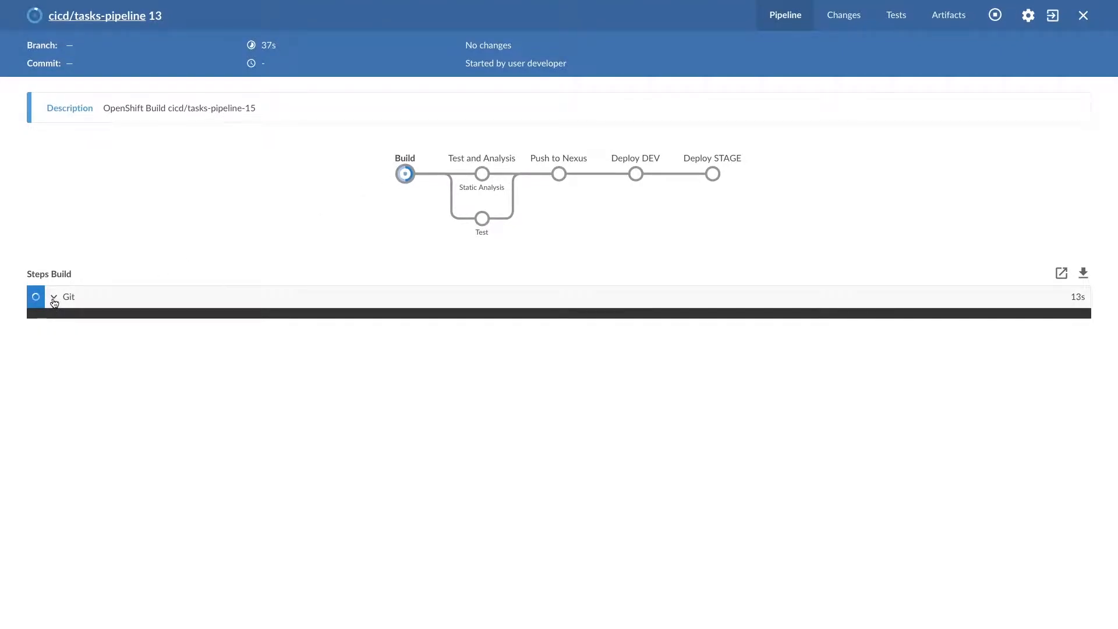
click(68, 296)
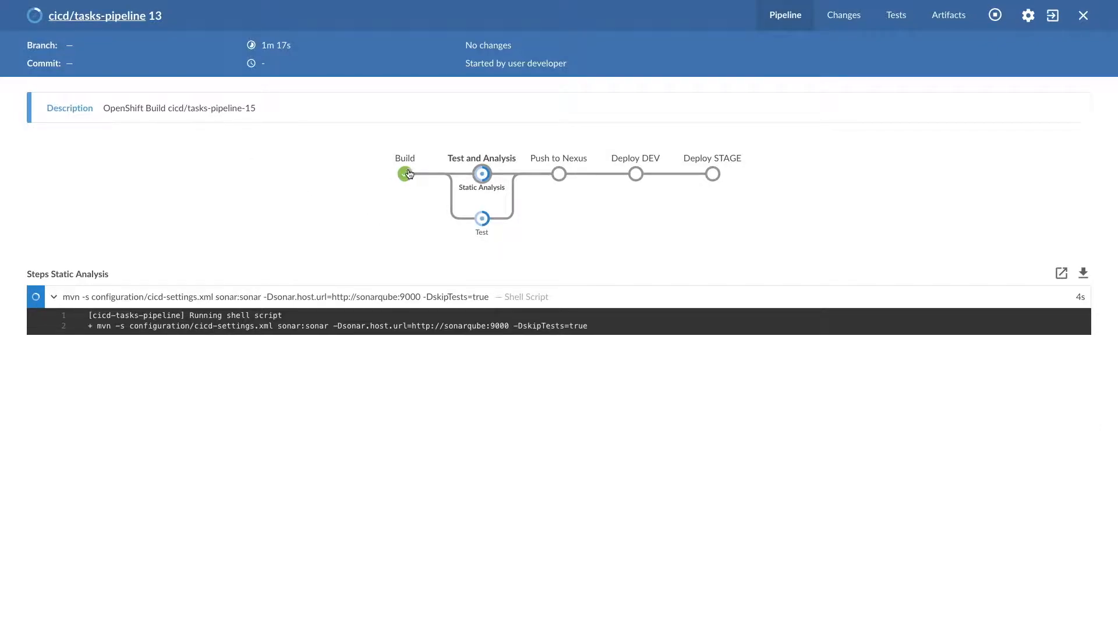
click(405, 174)
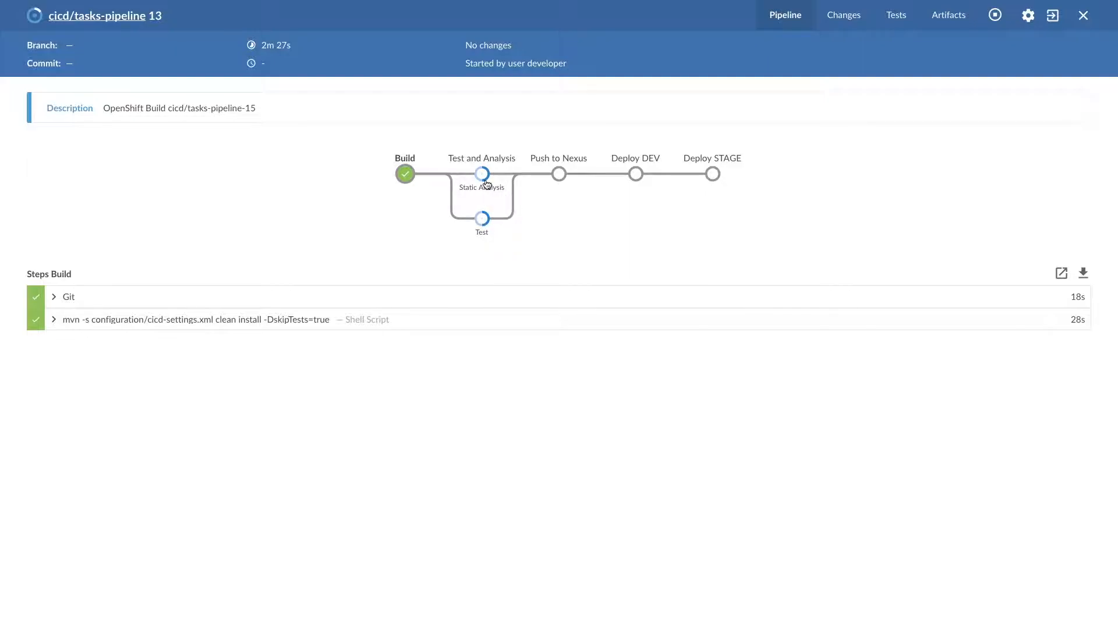
click(482, 174)
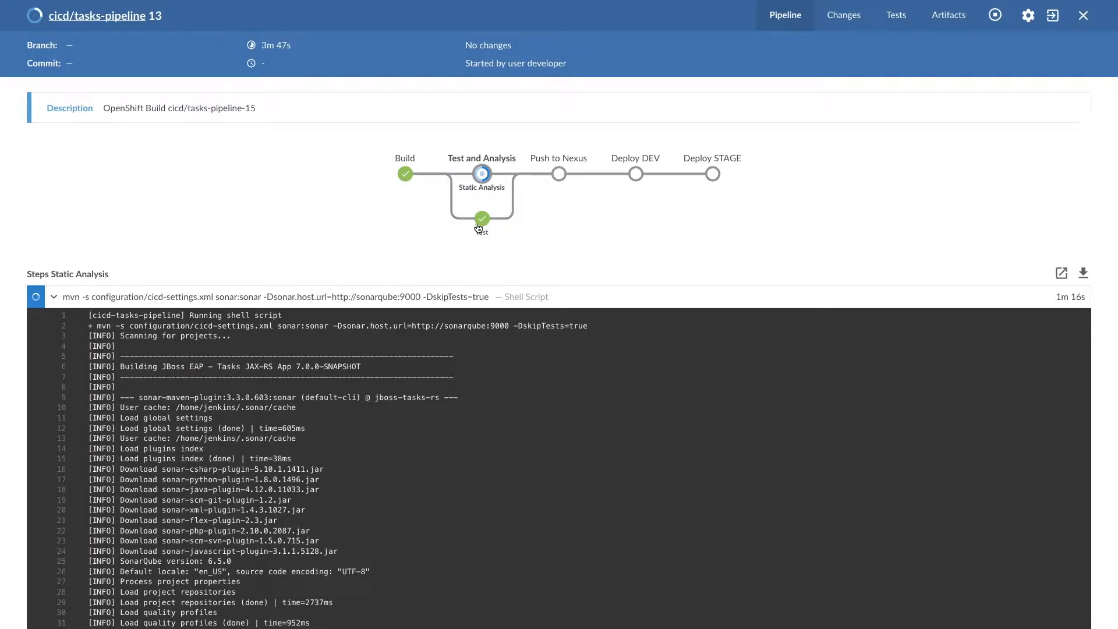
mouse_move(482, 218)
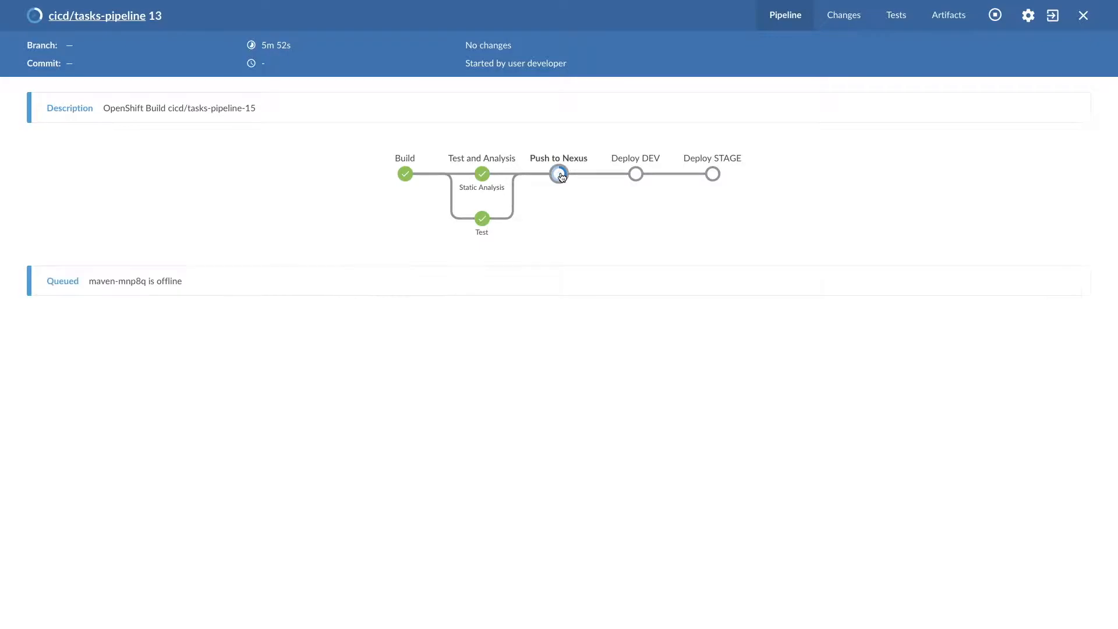
View the Push to Nexus stage details while build #13 runs.
click(559, 174)
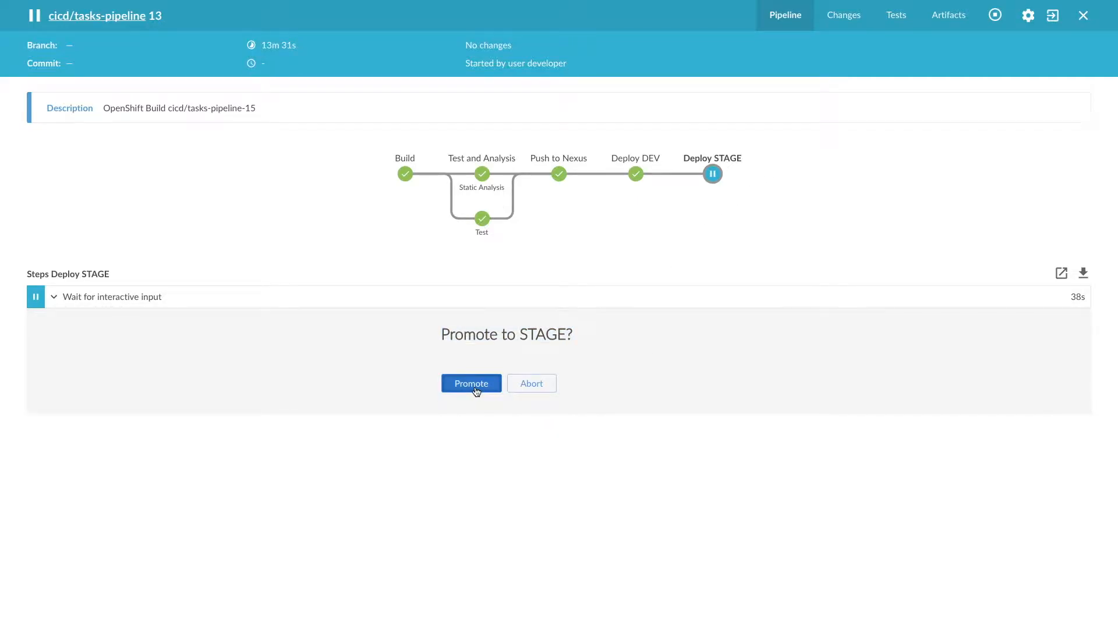
Approve promotion to STAGE, then check build #13's Changes, Tests and Artifacts (pipeline.log).
click(471, 383)
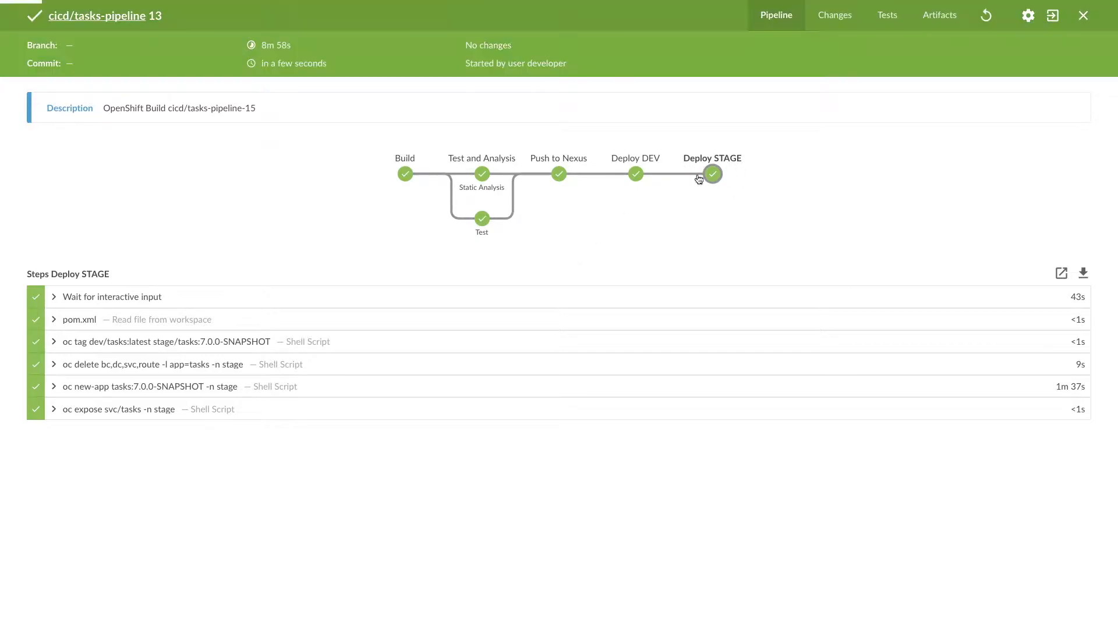
mouse_move(653, 168)
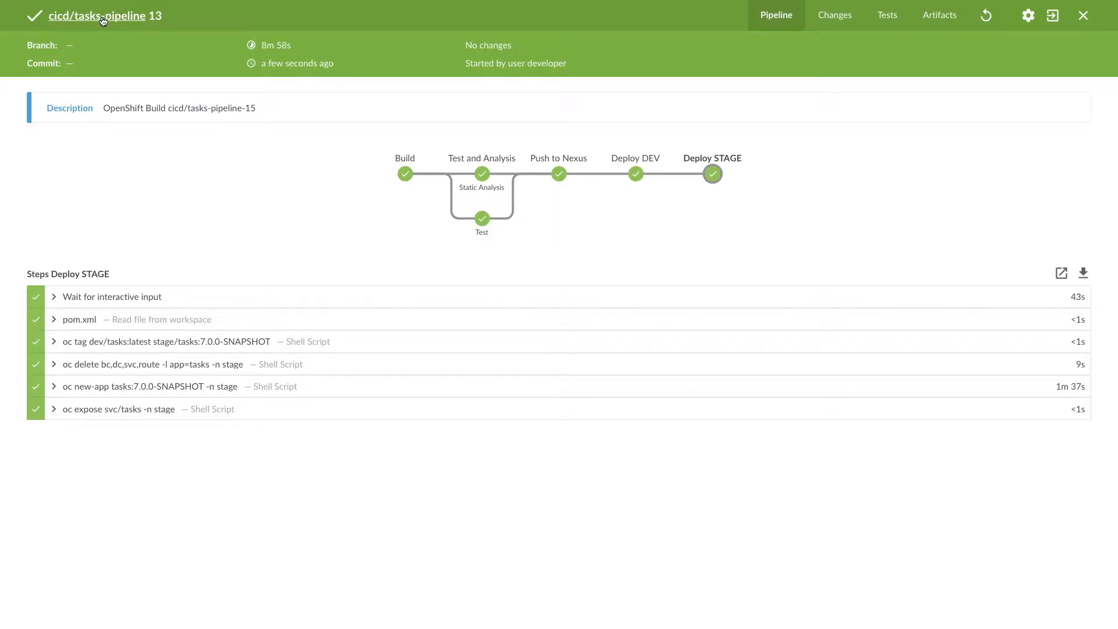
mouse_move(269, 181)
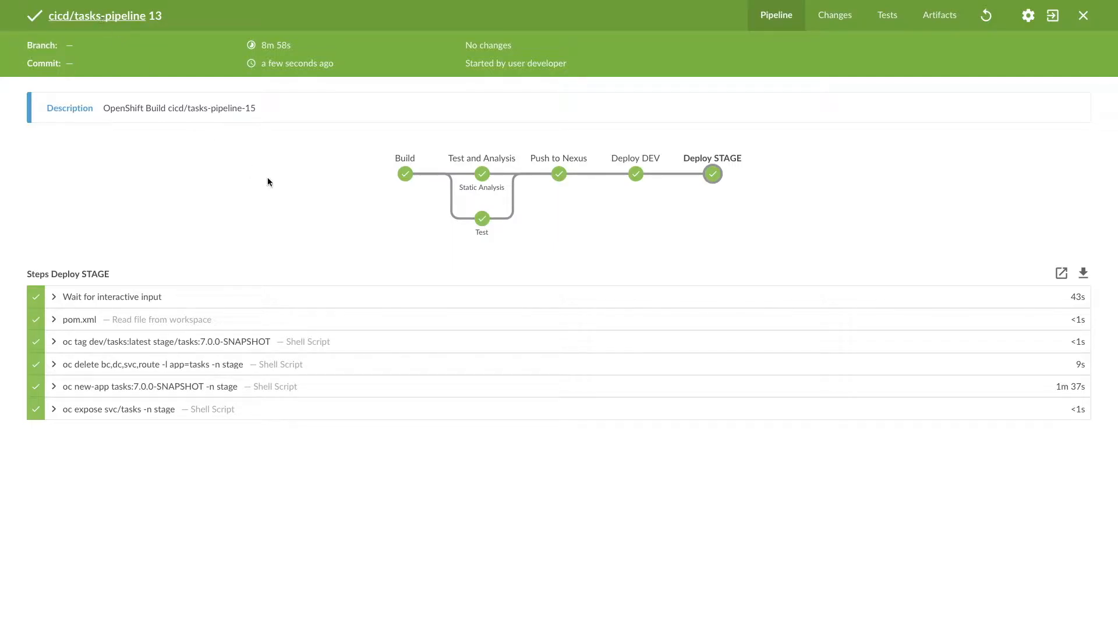
click(833, 15)
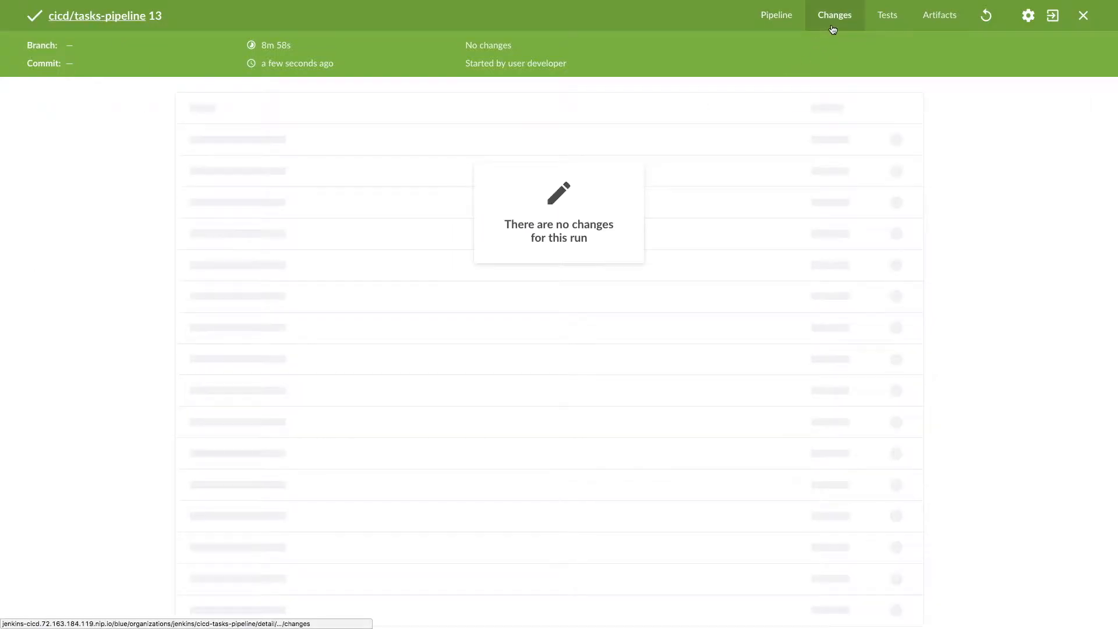
click(887, 16)
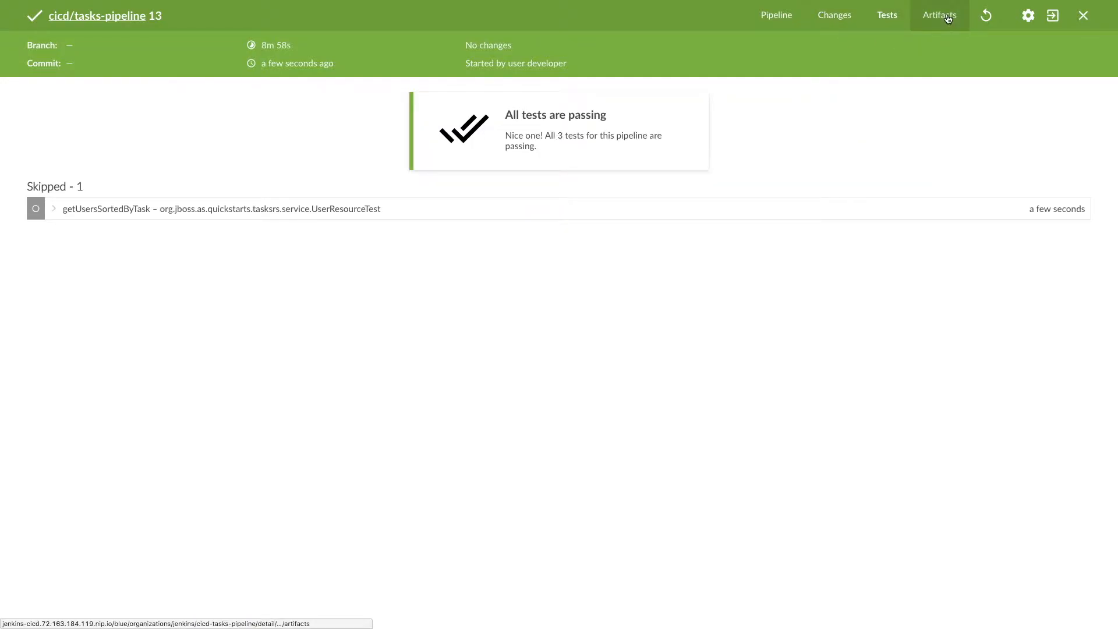
click(939, 15)
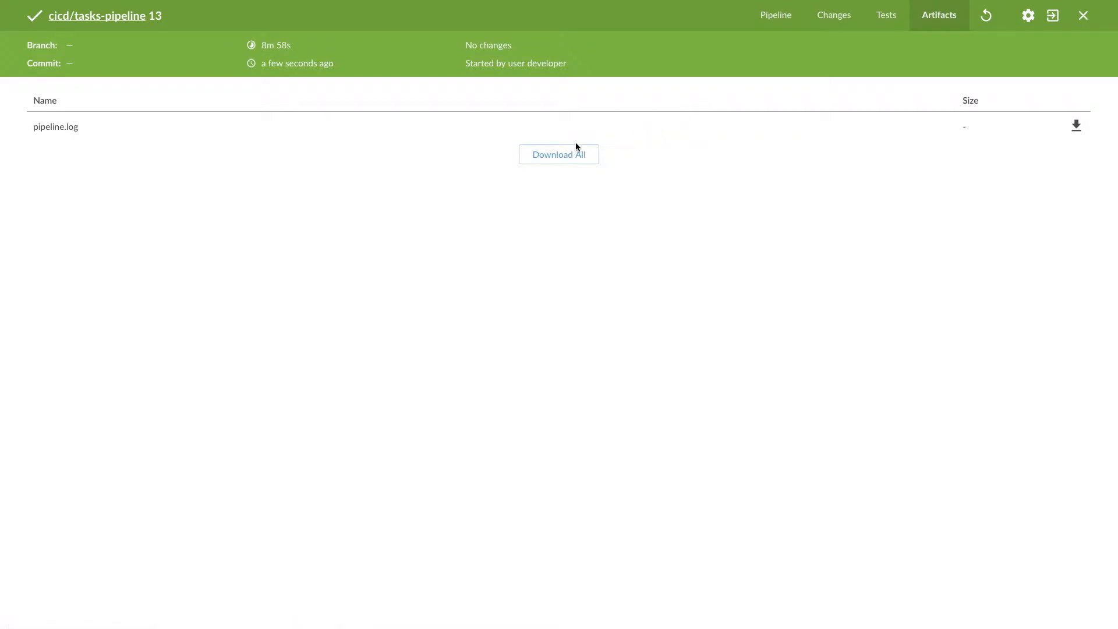
mouse_move(54, 127)
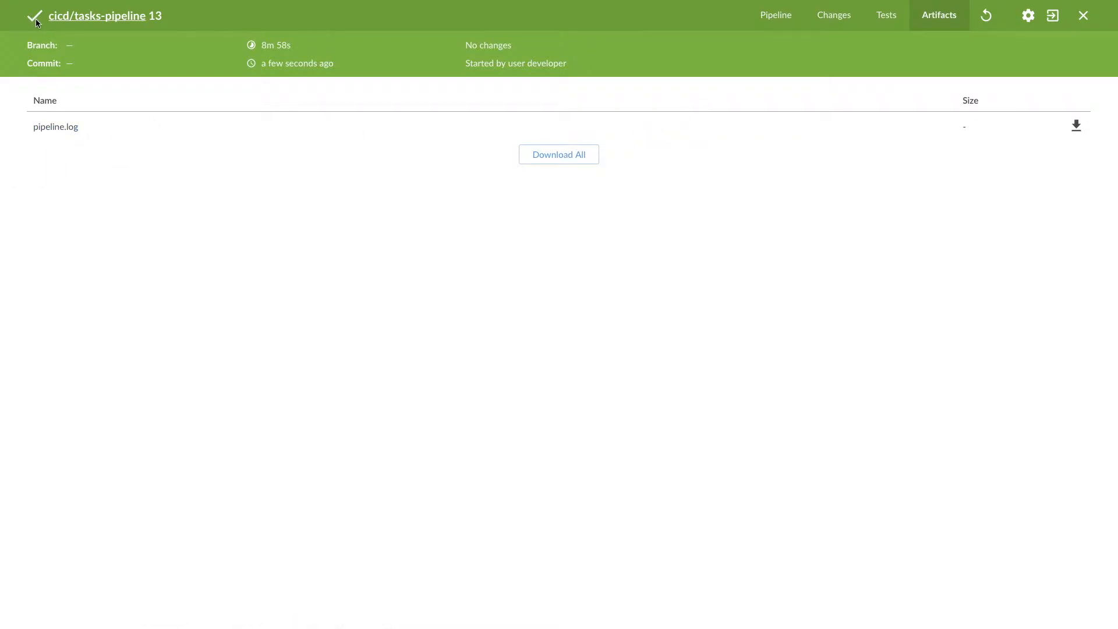
mouse_move(987, 26)
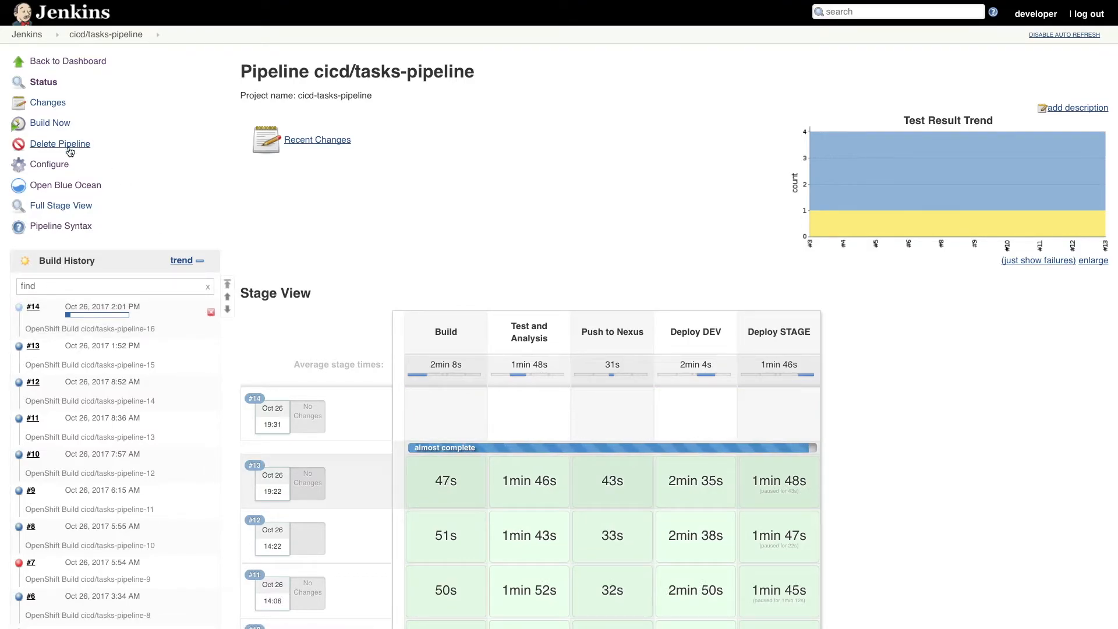
Go from the Jenkins dashboard through Manage Jenkins to Manage Plugins.
click(26, 34)
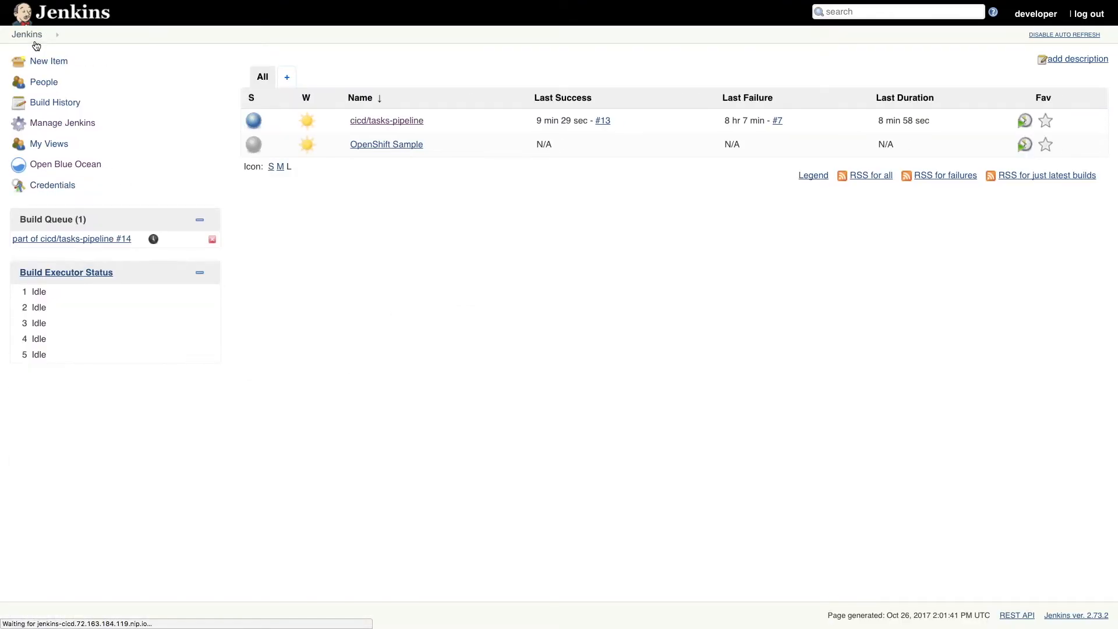
click(63, 123)
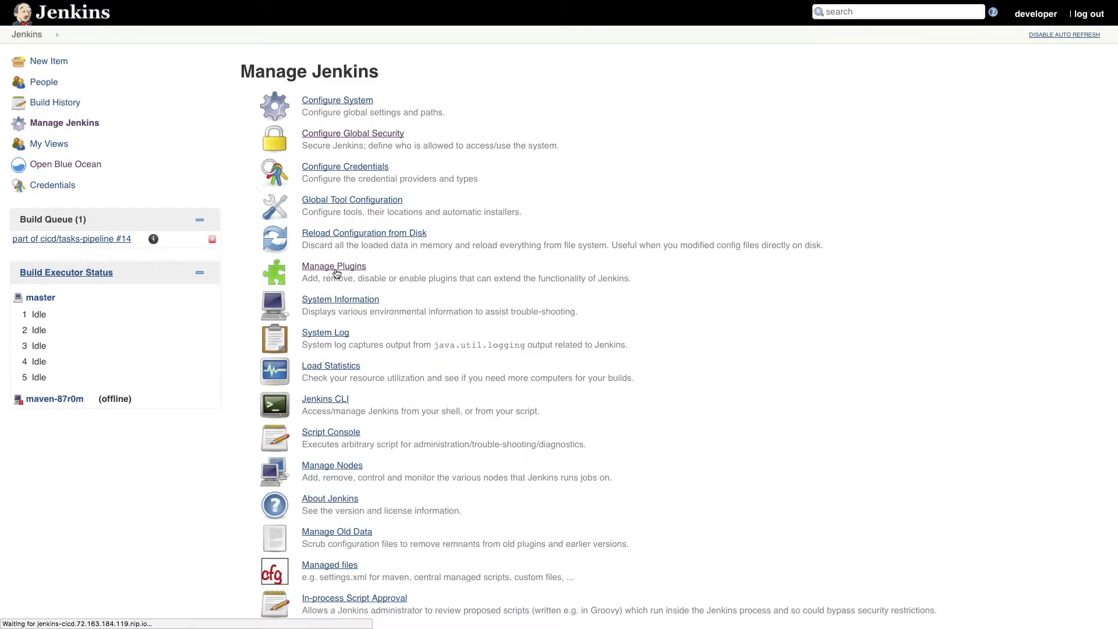
click(333, 266)
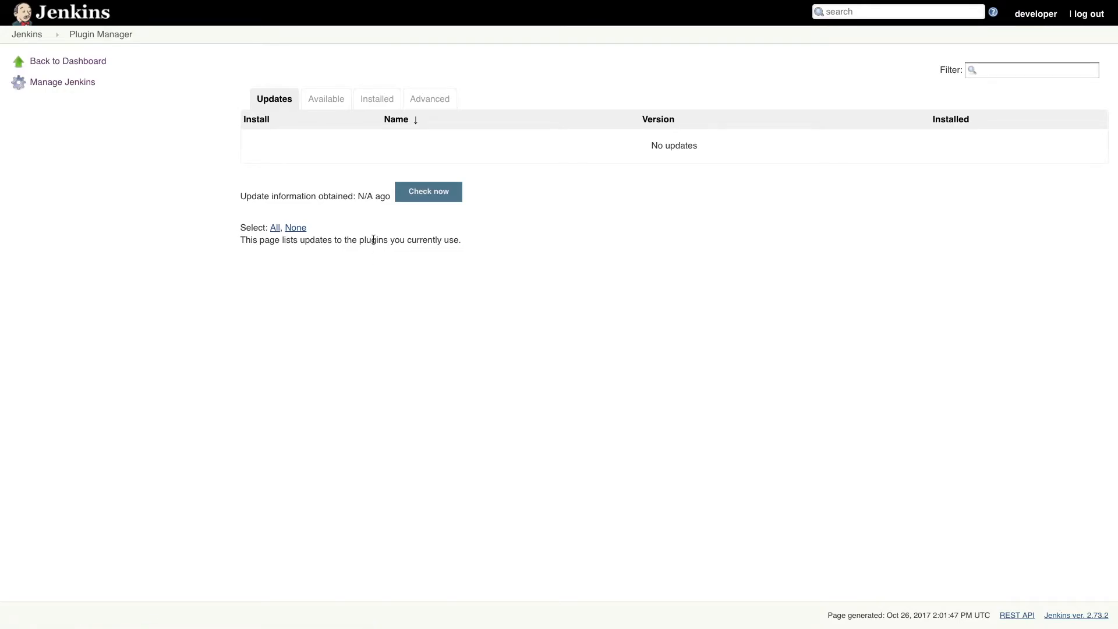
click(378, 99)
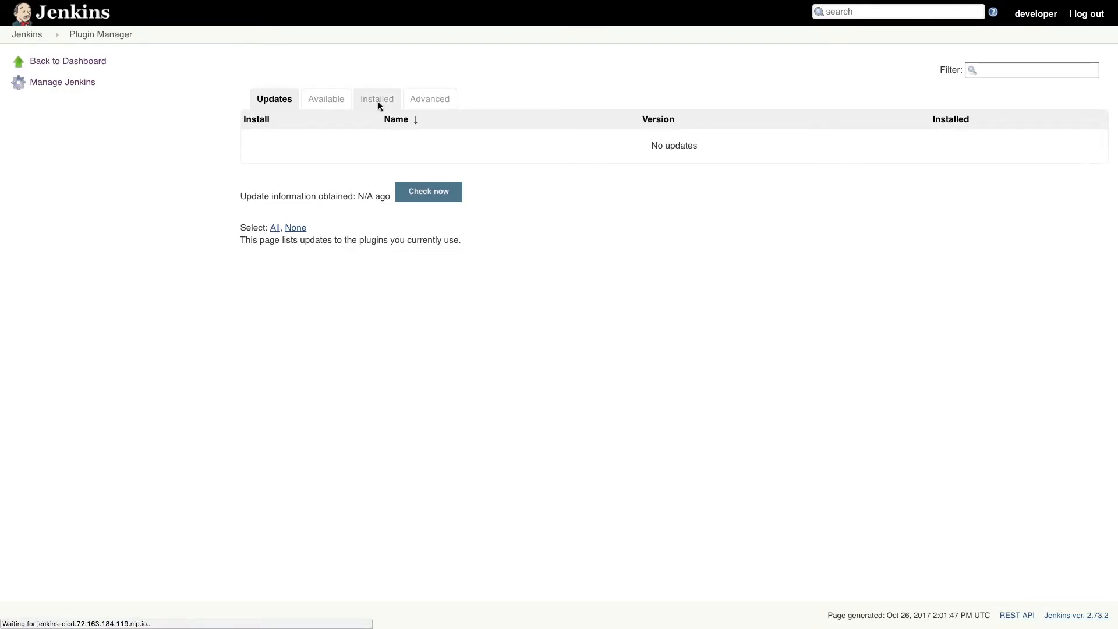
mouse_move(370, 105)
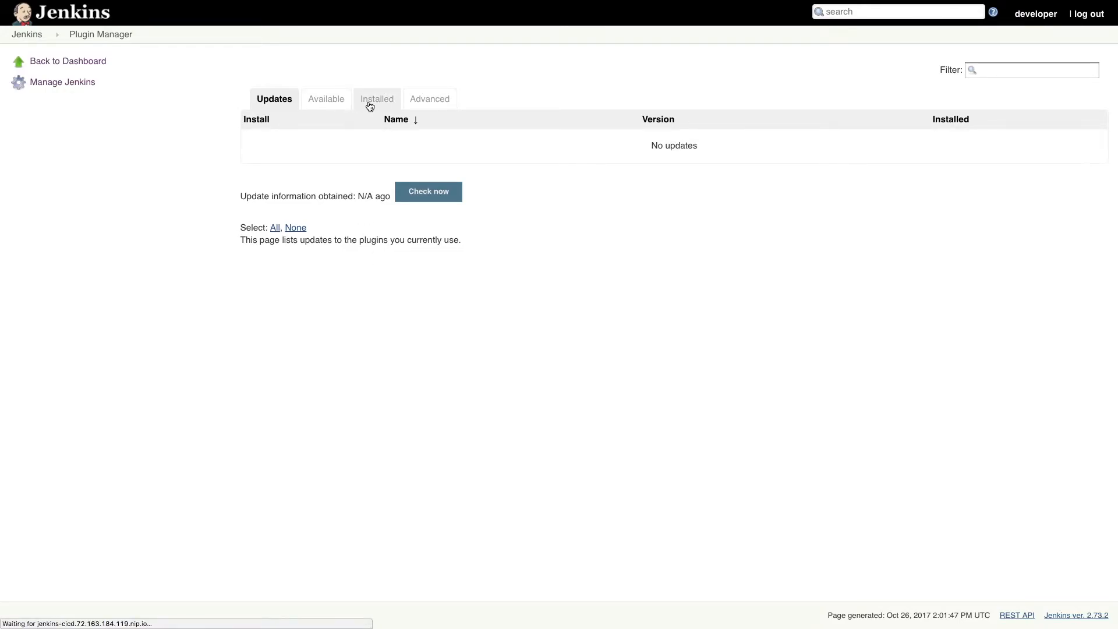
Open the Installed tab and highlight the Blue Ocean 1.1.6 plugin entry.
click(376, 99)
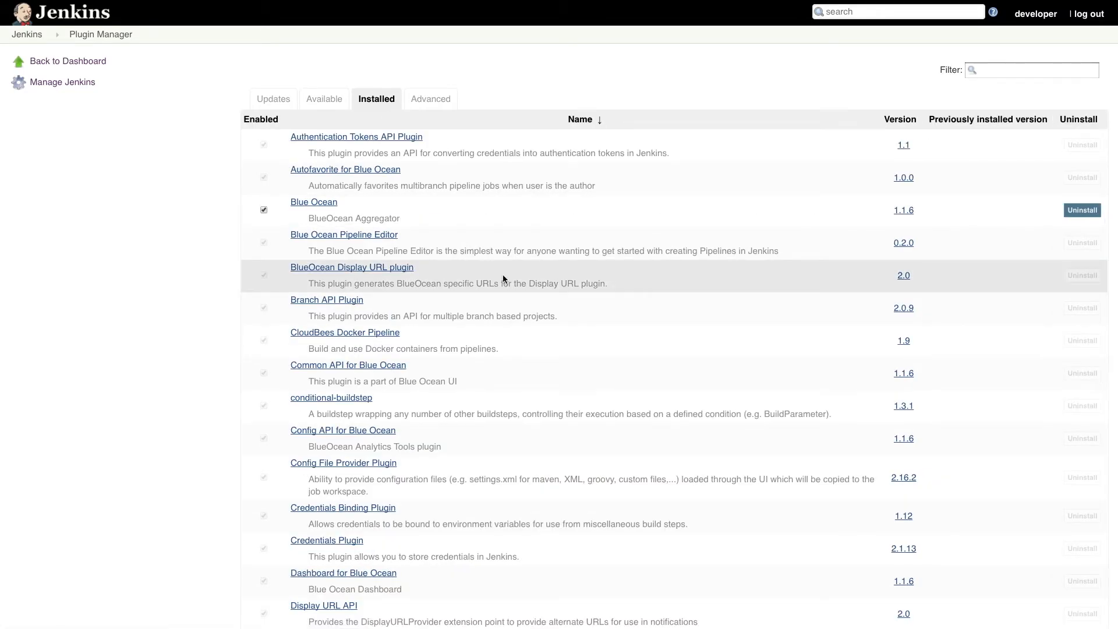
mouse_move(313, 202)
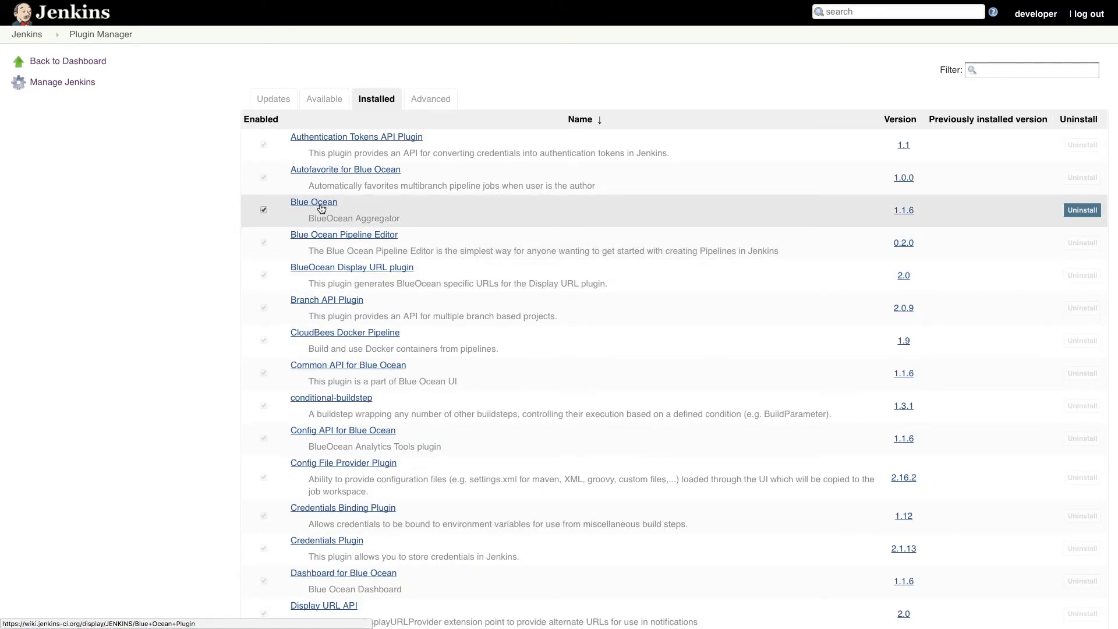
drag(291, 202, 400, 218)
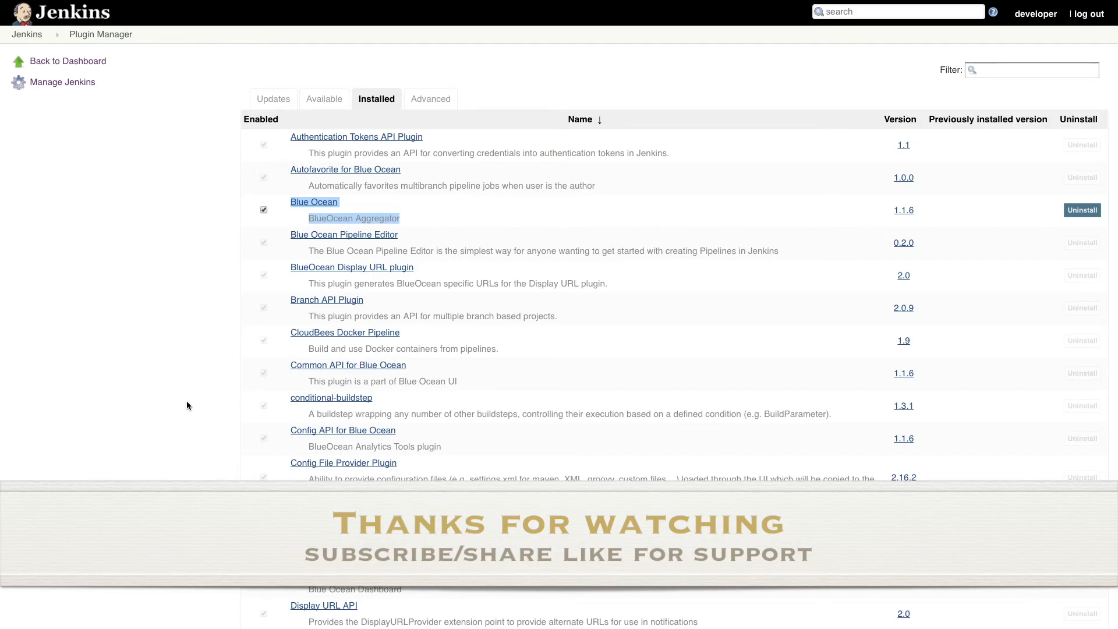
mouse_move(750, 606)
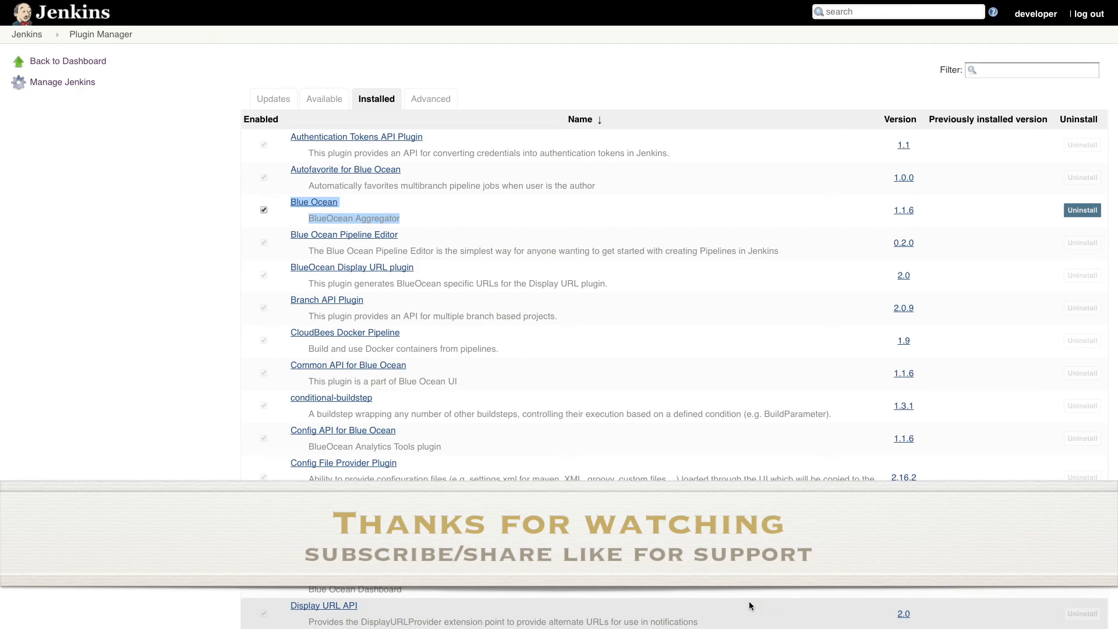